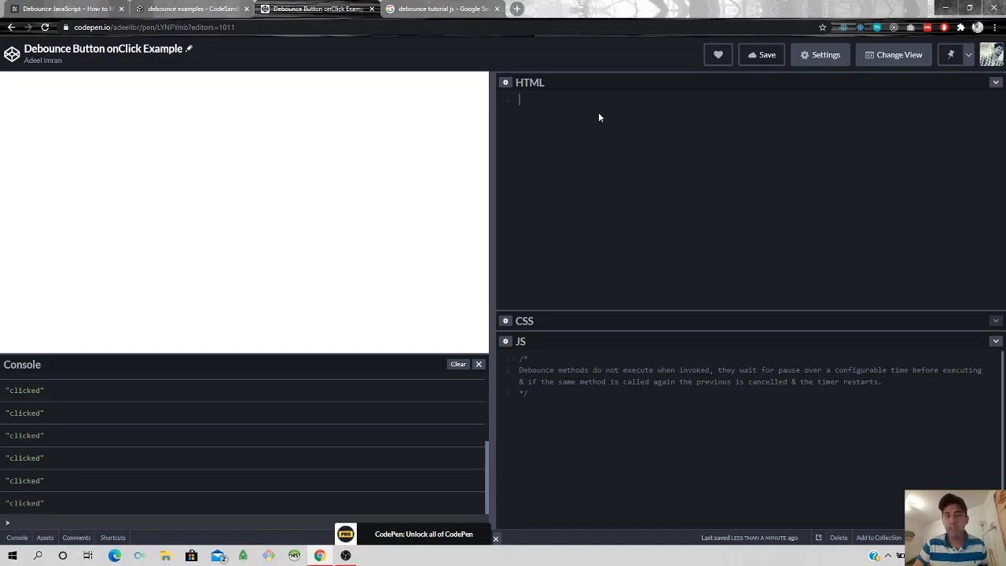
- Add a <button id="myBtn">Click me</button> in the HTML pane and clear the console
{"action": "type", "text": "button"}
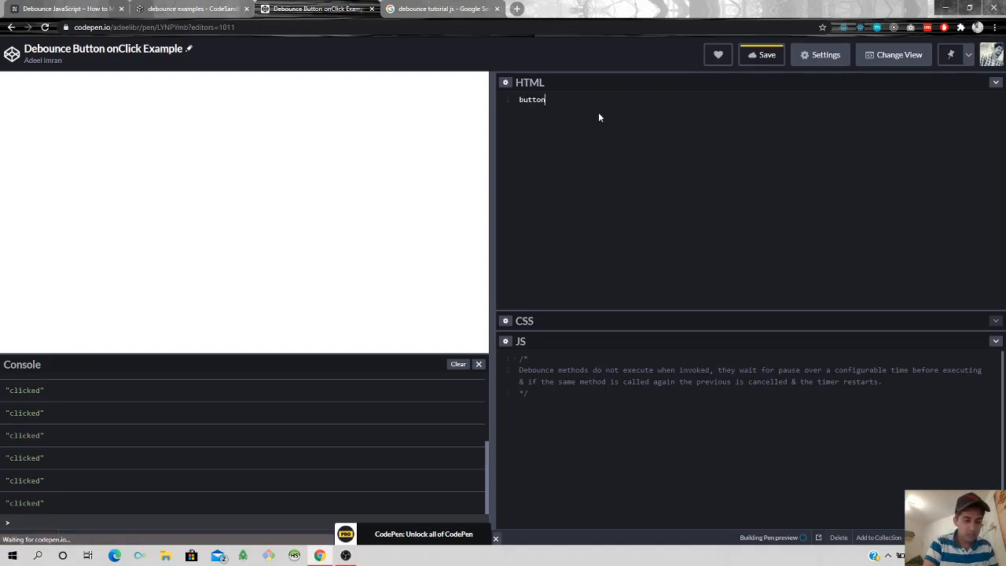
{"action": "type", "text": "#myBtn\">Click me</button>"}
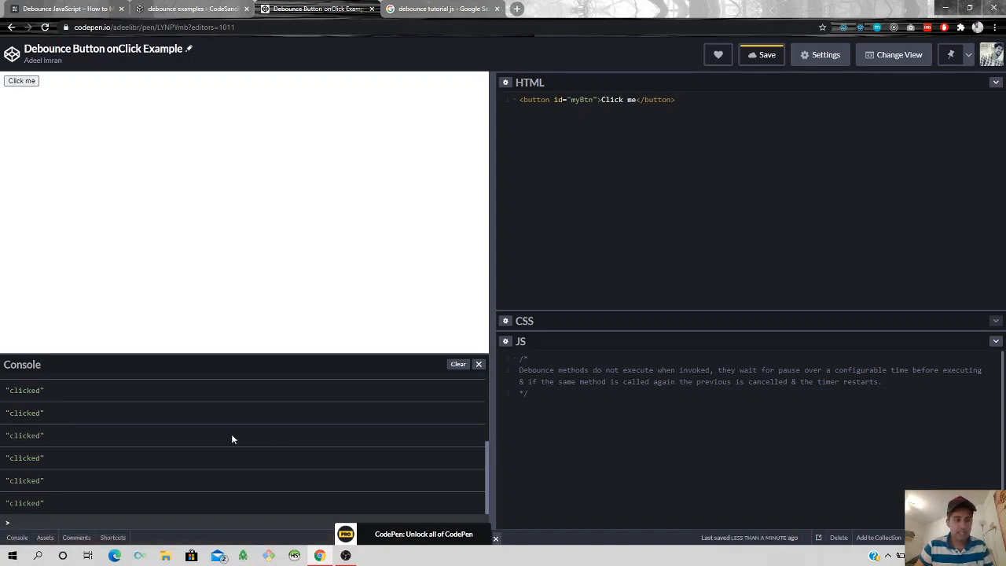
{"action": "mouse_move", "coordinate": [457, 364]}
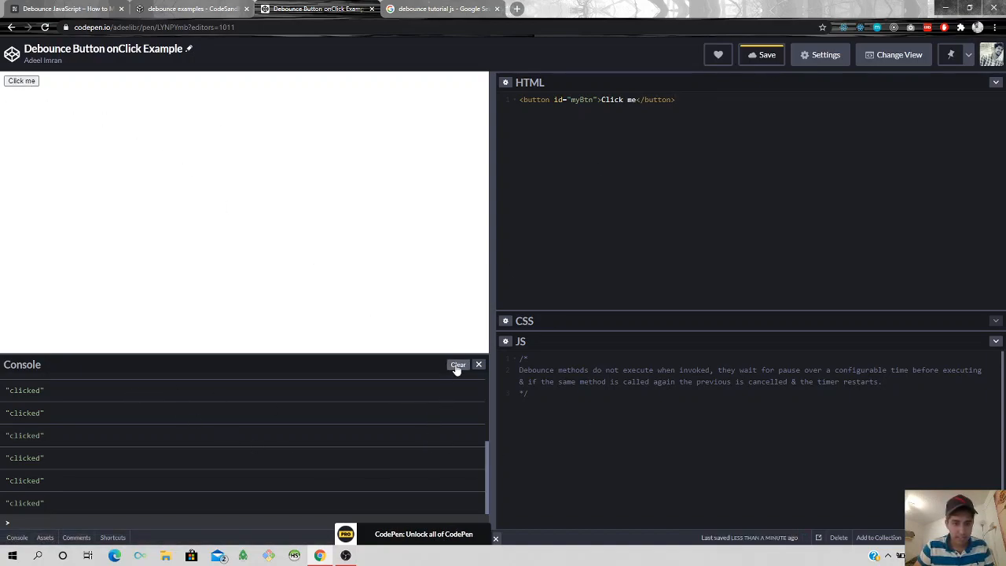
{"action": "left_click", "coordinate": [459, 365]}
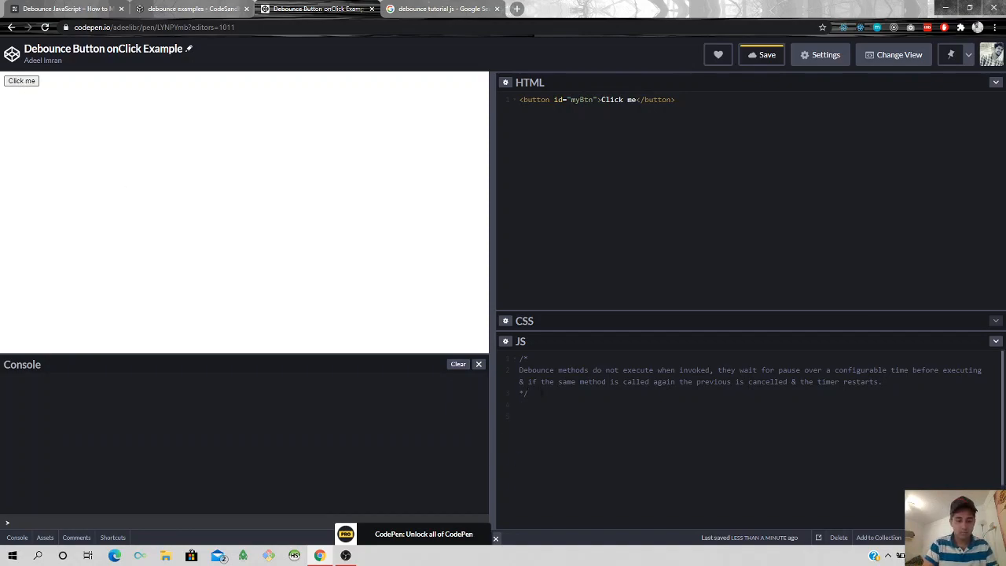
- Write document.getElementById('myBtn').addEventListener('click', () => { console.log('clicked') })
{"action": "type", "text": "document.getElementBy"}
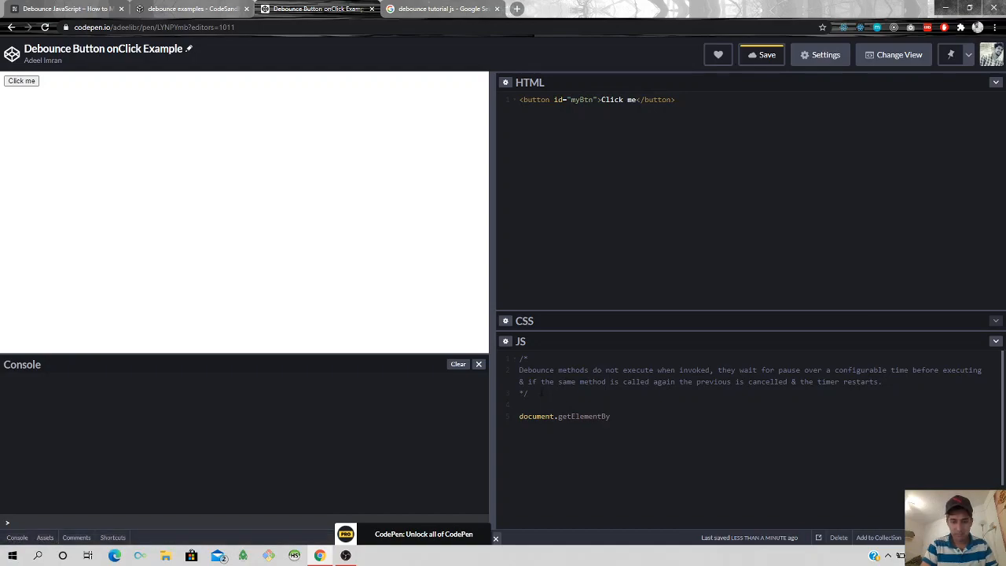
{"action": "type", "text": "('')"}
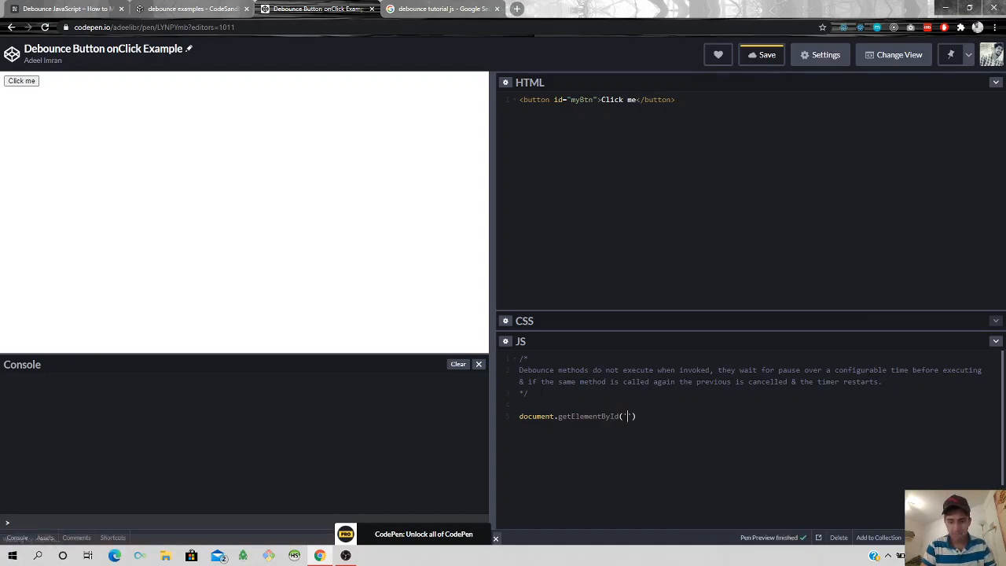
{"action": "type", "text": "myBtn')."}
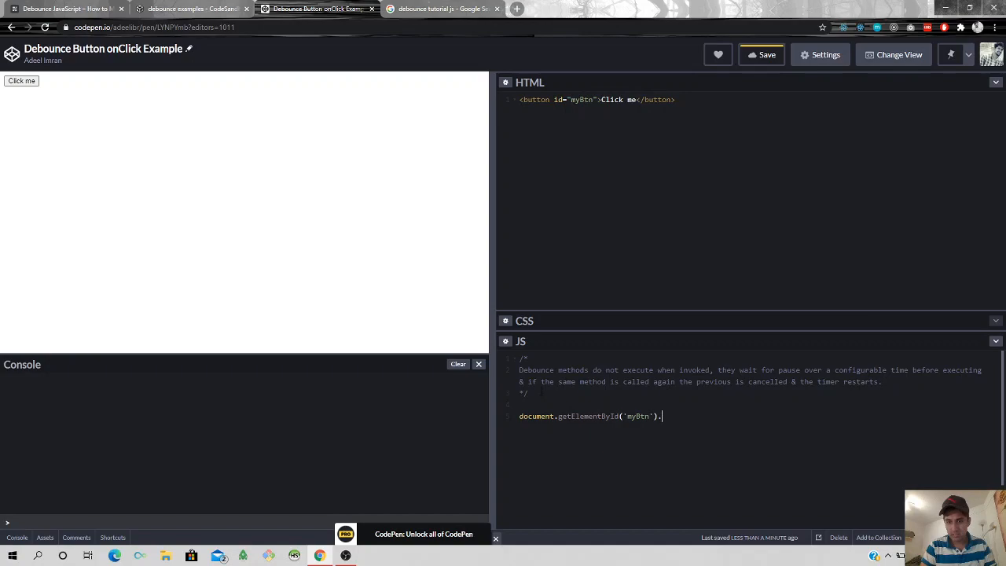
{"action": "type", "text": "addEventLis"}
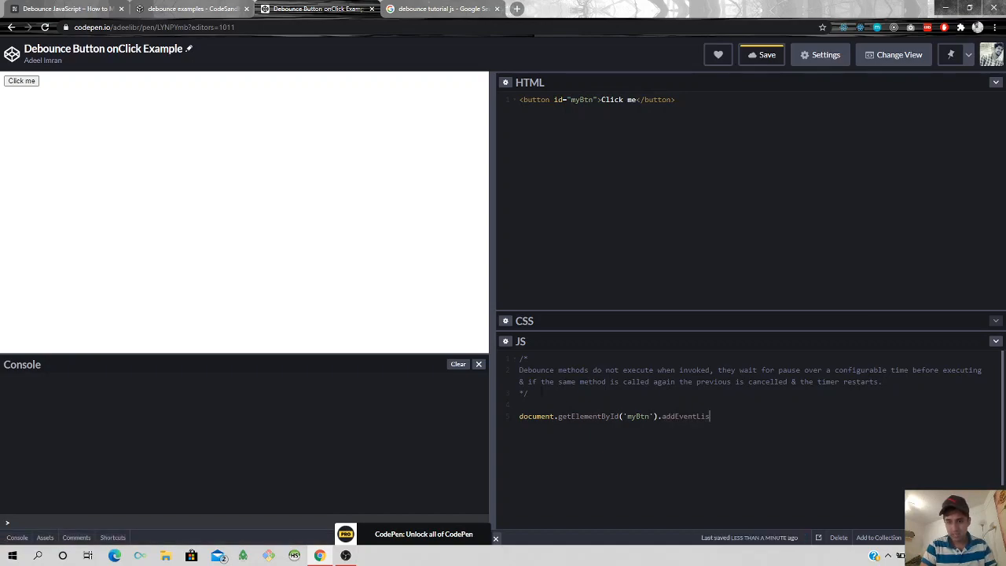
{"action": "type", "text": "ener()"}
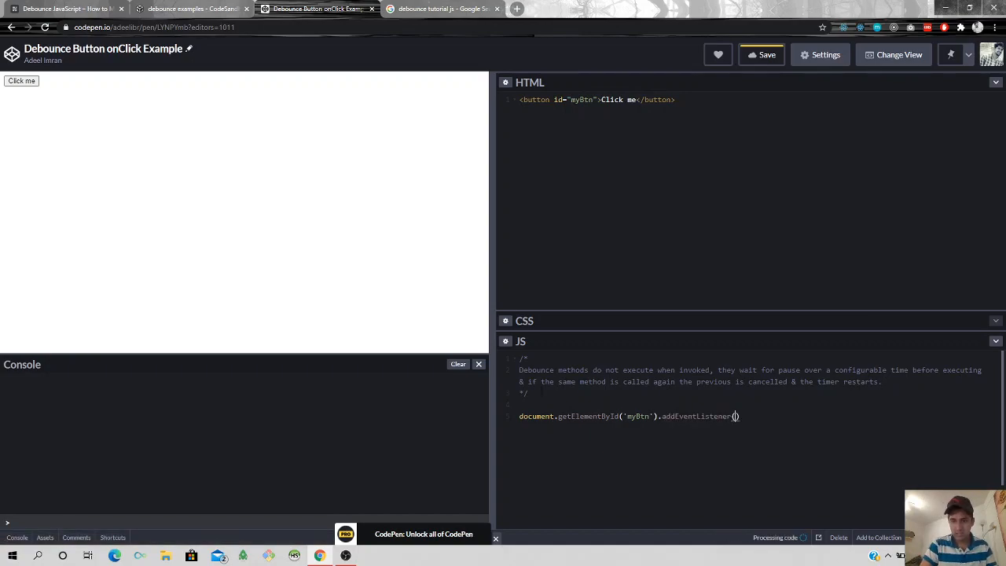
{"action": "type", "text": "'click',"}
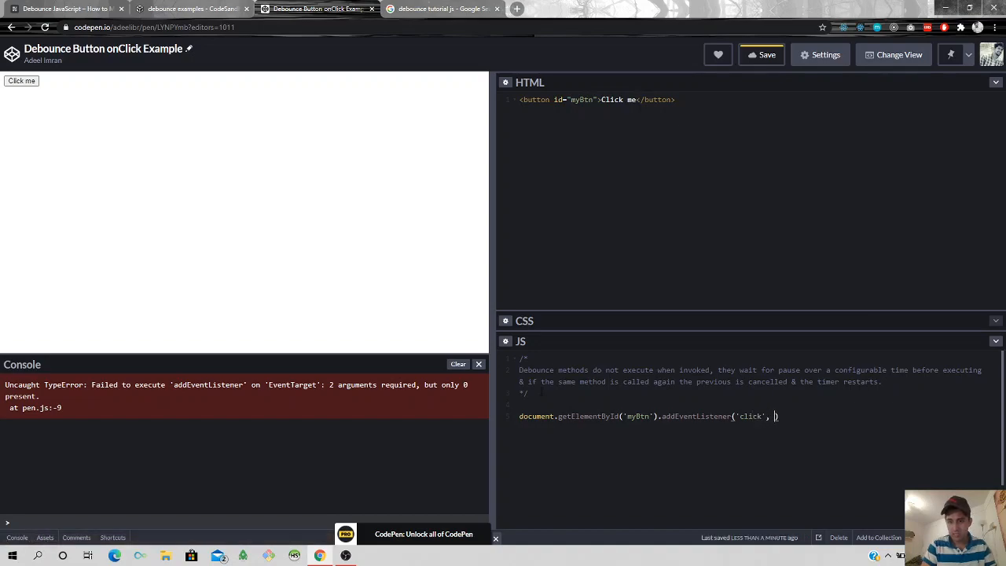
{"action": "type", "text": "() => {})"}
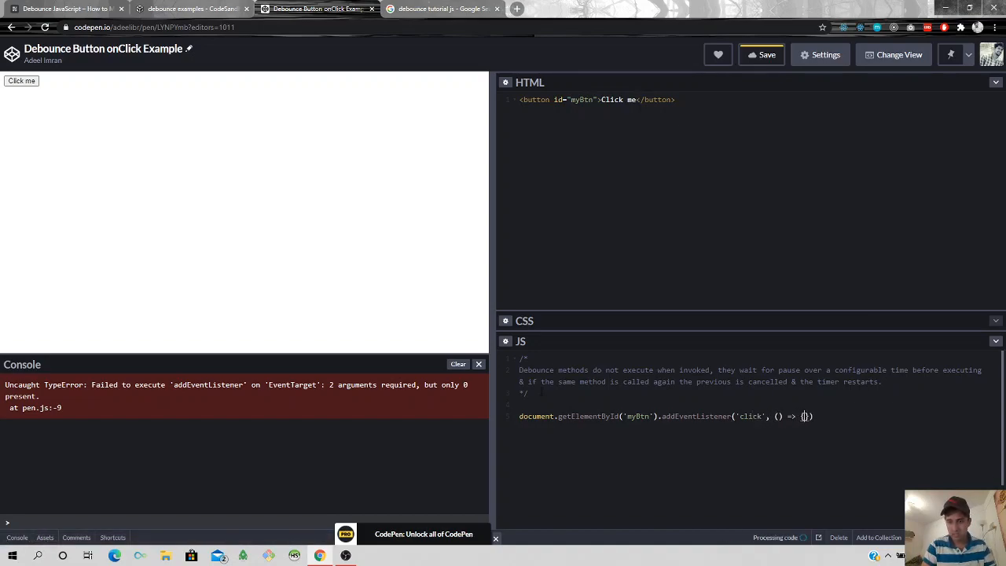
{"action": "type", "text": "console.log('clicked');"}
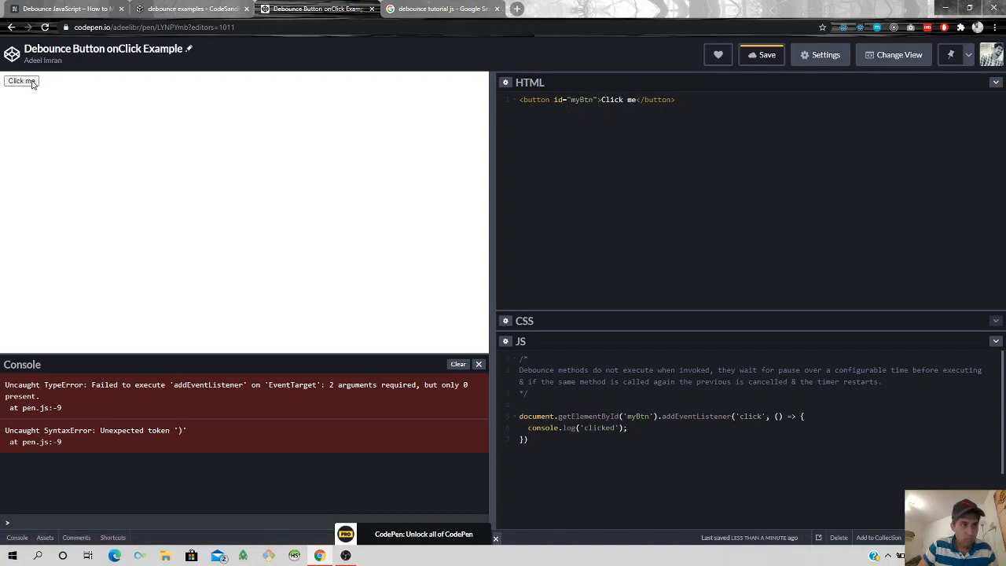
- Press Click me a few times to confirm 'clicked' is logged, clearing the console between tests
{"action": "left_click", "coordinate": [22, 80]}
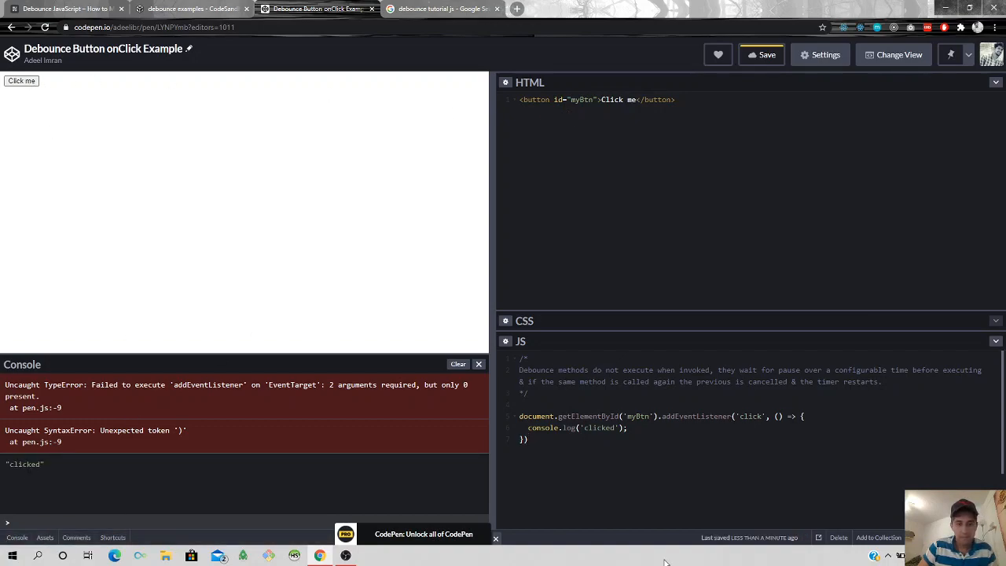
{"action": "left_click", "coordinate": [459, 363]}
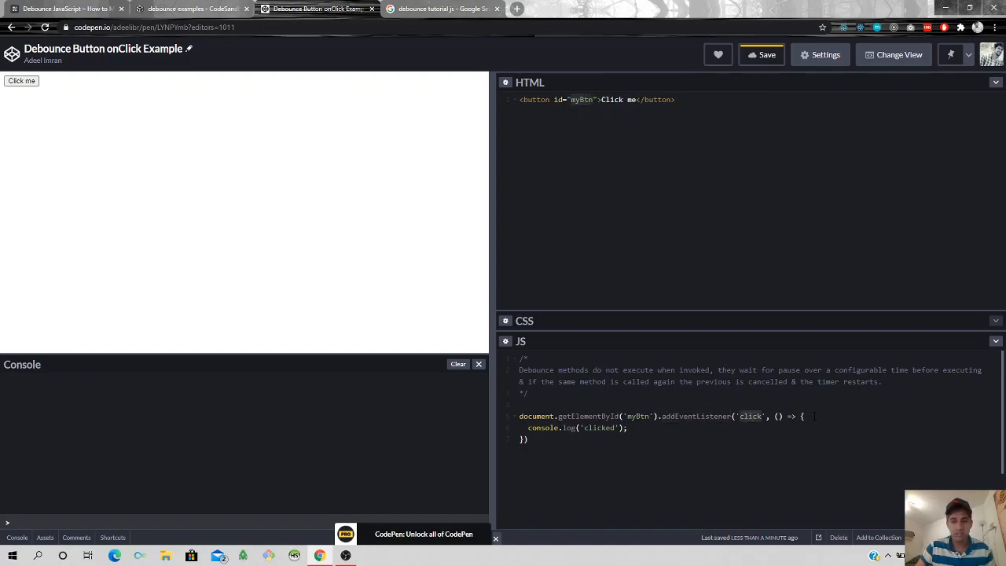
{"action": "left_click", "coordinate": [22, 80]}
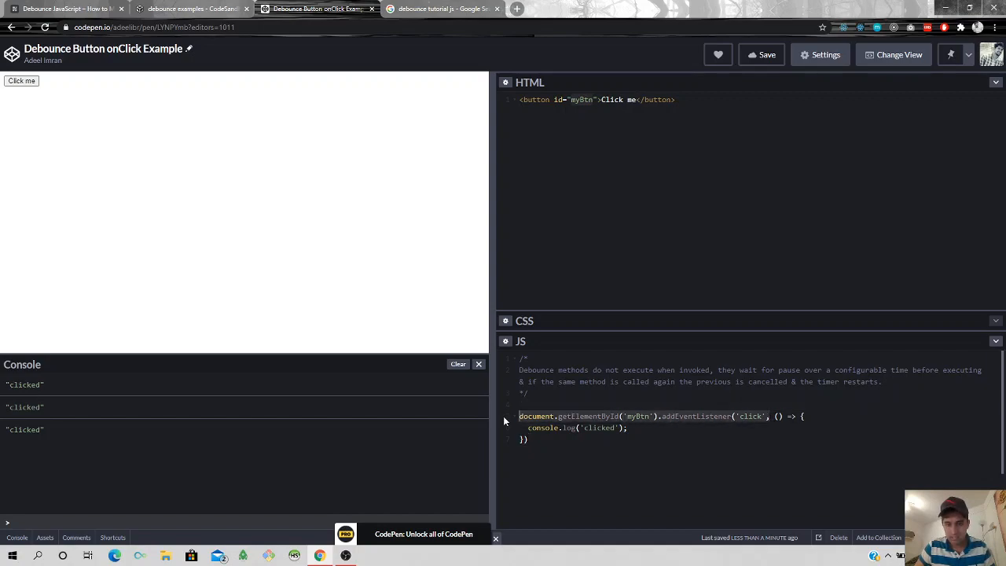
- Wrap the click listener in debounce(() => { console.log('click') }, 2000) and declare function debounce
{"action": "type", "text": "document.getElementById('myBtn').addEventListener('click',"}
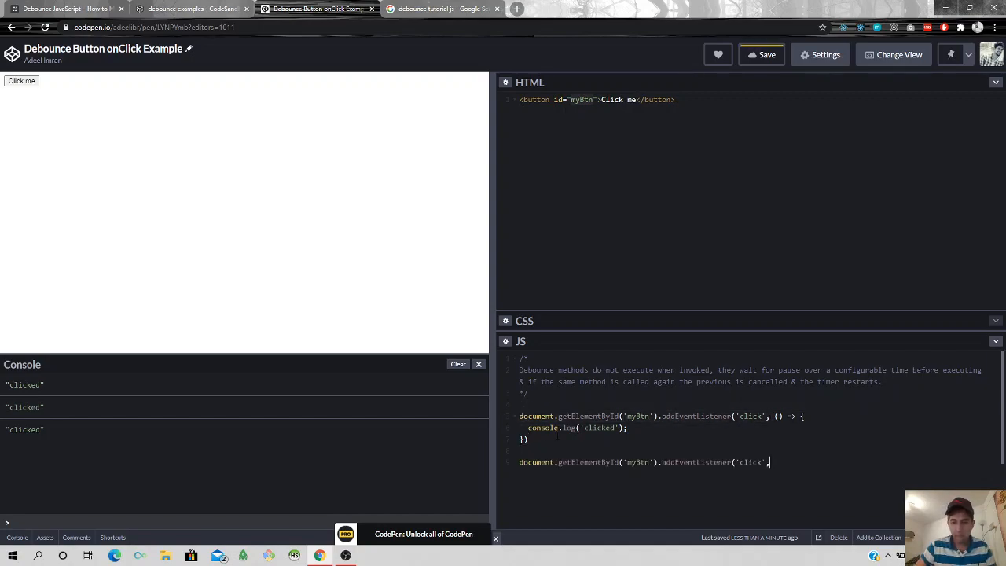
{"action": "type", "text": "fde"}
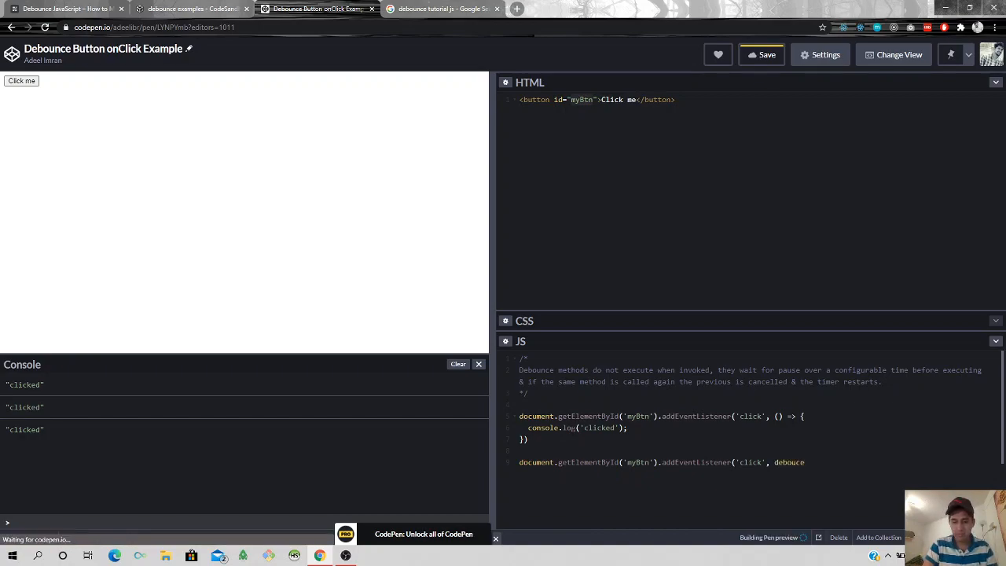
{"action": "type", "text": "(() =>)"}
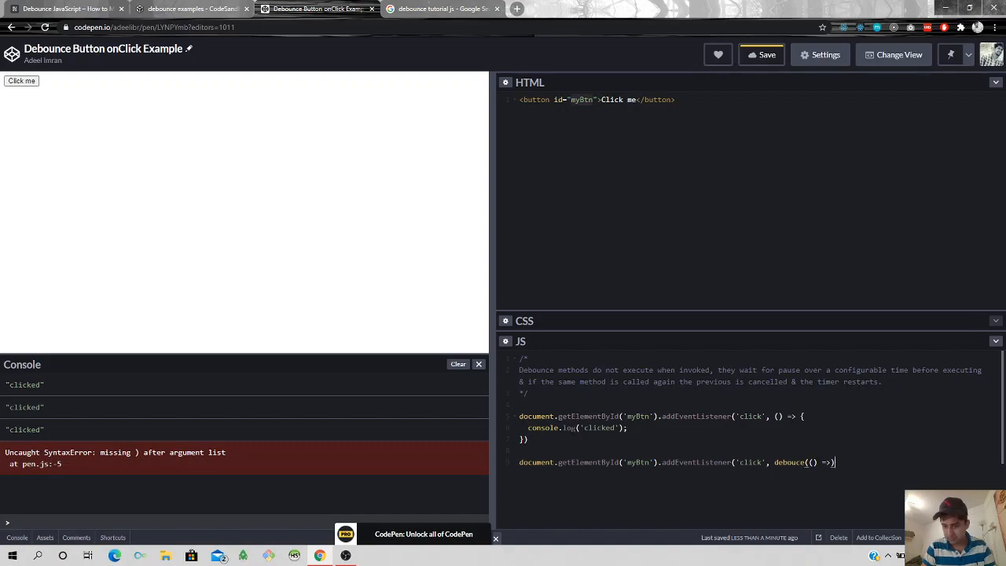
{"action": "type", "text": ")"}
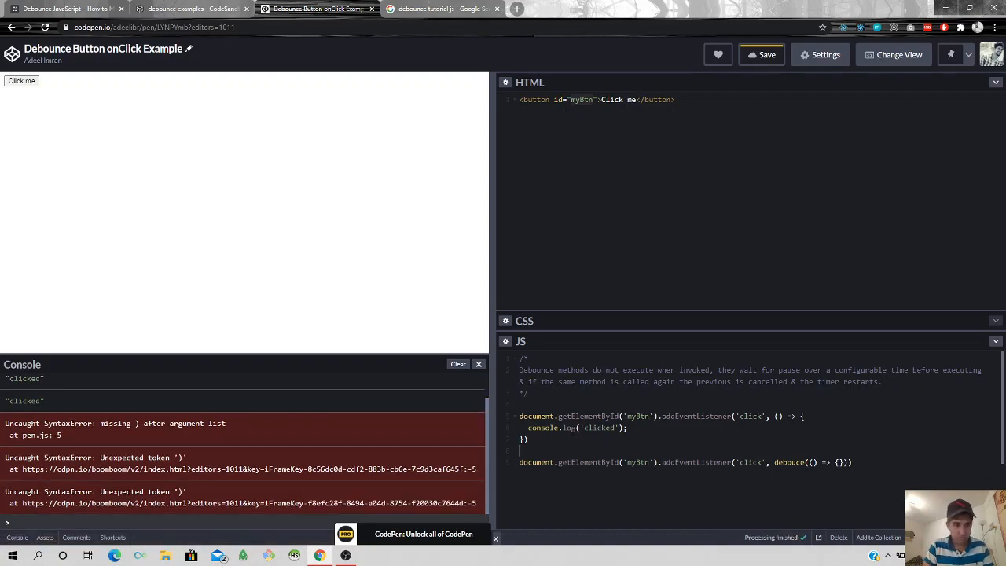
{"action": "type", "text": "function debouce() {"}
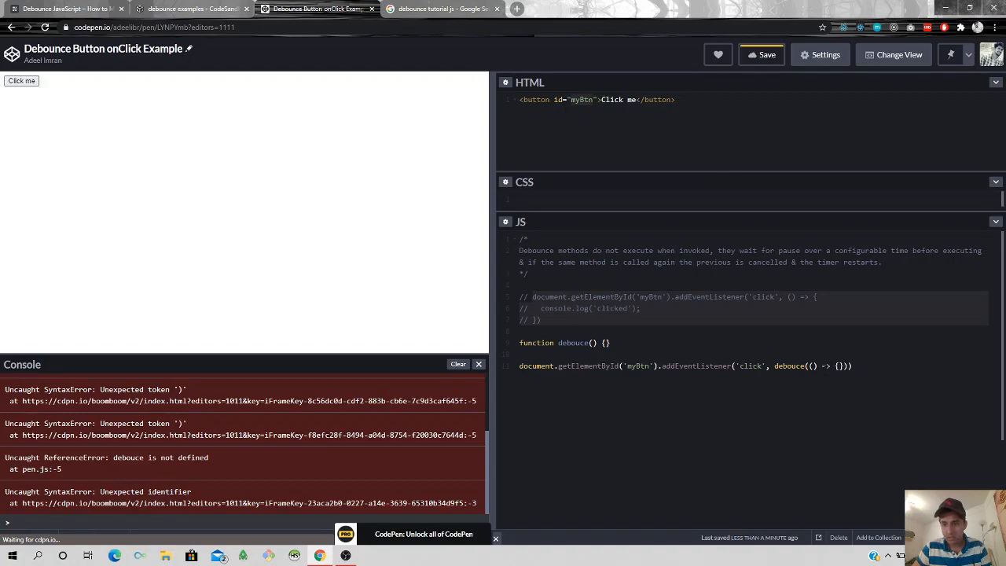
{"action": "key", "text": "enter"}
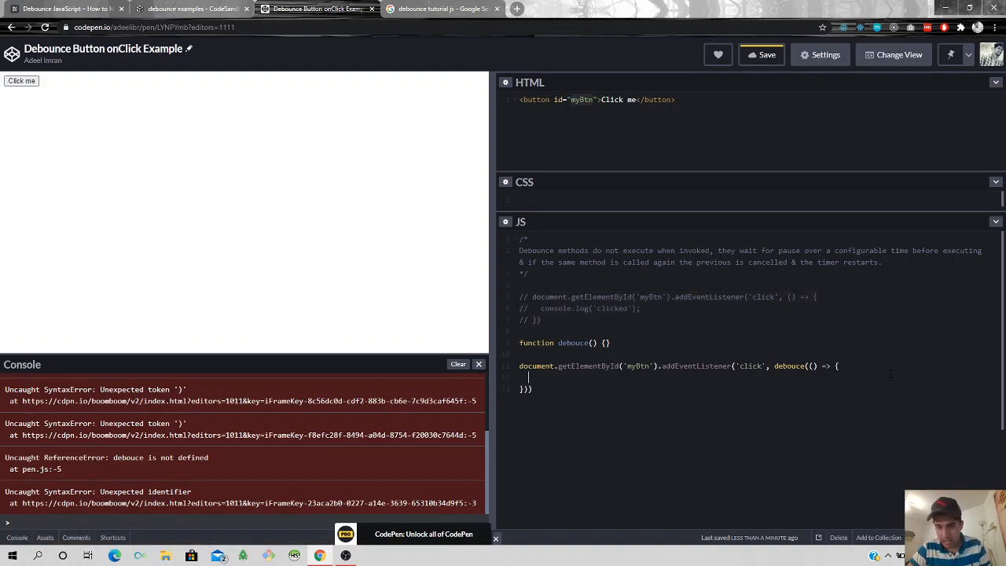
{"action": "type", "text": "console.log("}
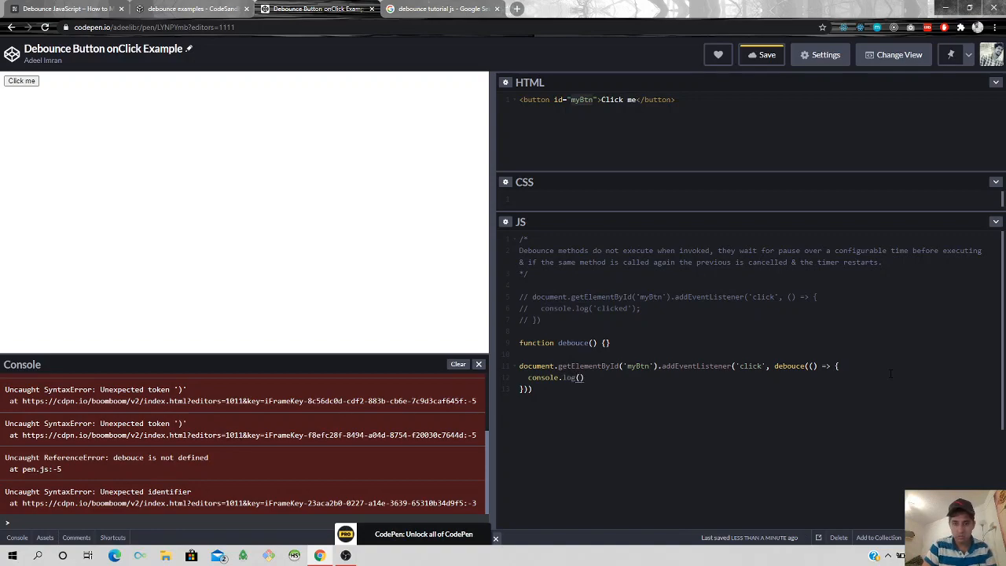
{"action": "type", "text": "'click'"}
{"action": "left_click", "coordinate": [757, 389]}
{"action": "type", "text": ", "}
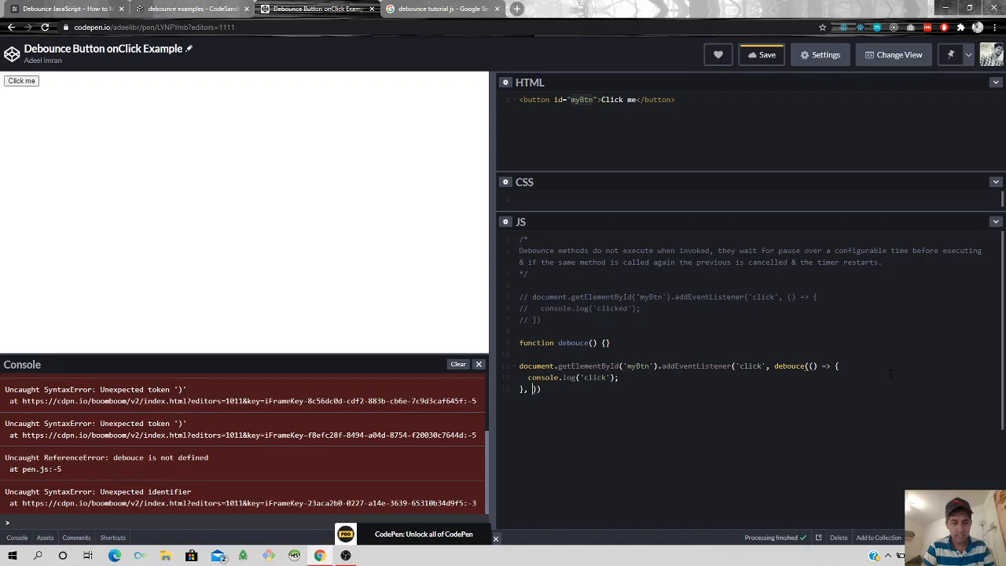
{"action": "type", "text": "2000"}
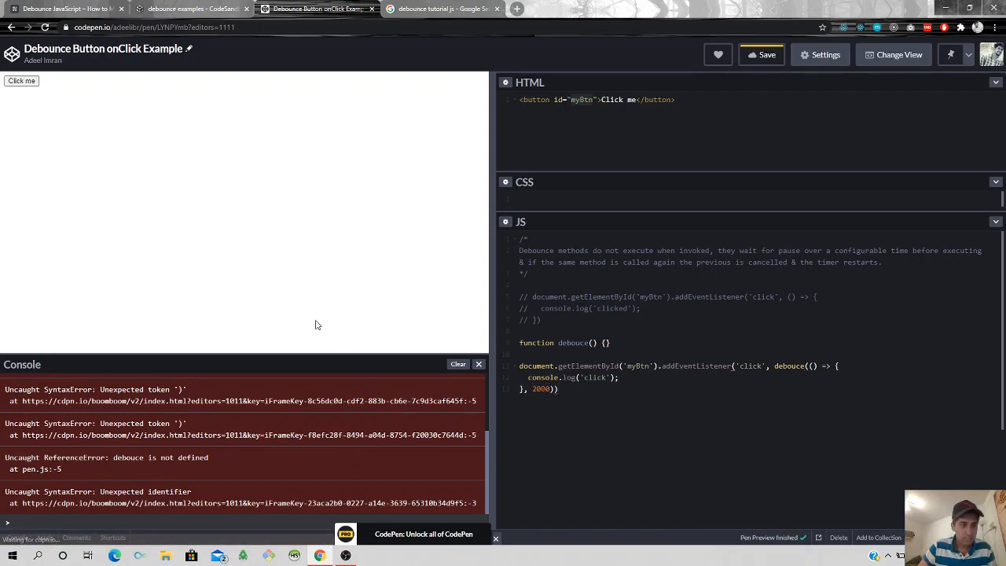
- Give debounce callback and wait parameters with comments and start return (...args) => { }
{"action": "left_click", "coordinate": [761, 54]}
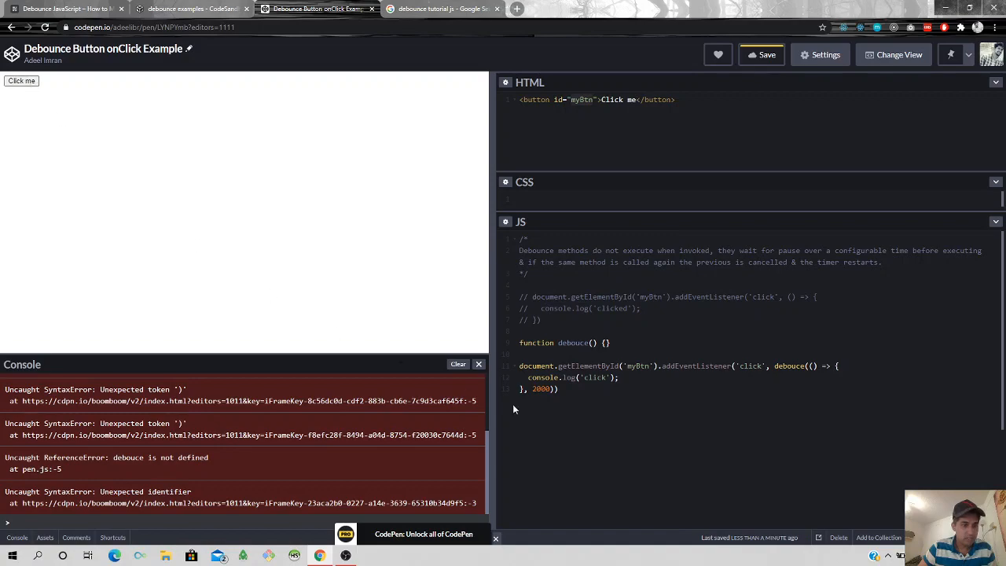
{"action": "left_click", "coordinate": [458, 364]}
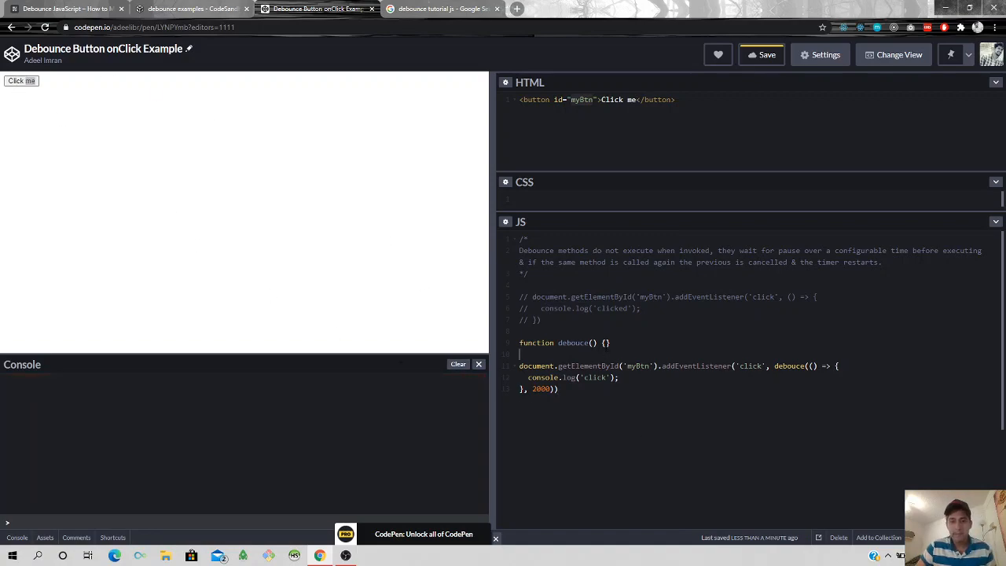
{"action": "type", "text": "return ("}
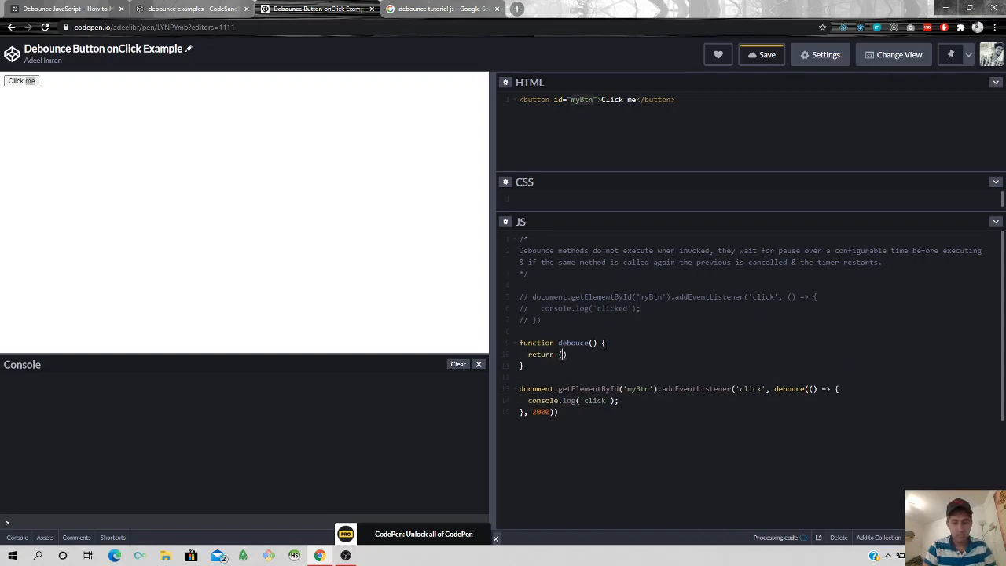
{"action": "type", "text": "...args)"}
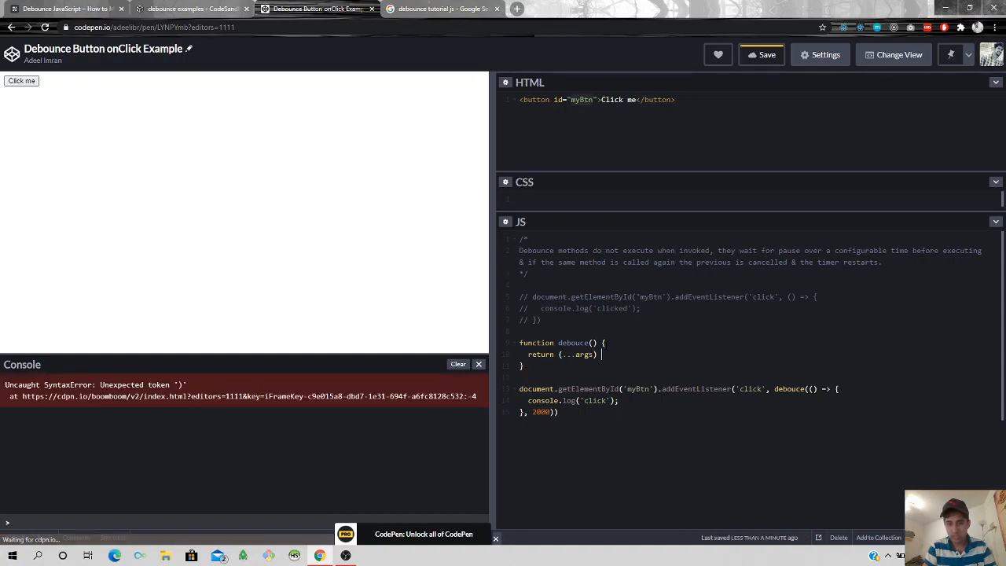
{"action": "type", "text": "=> {"}
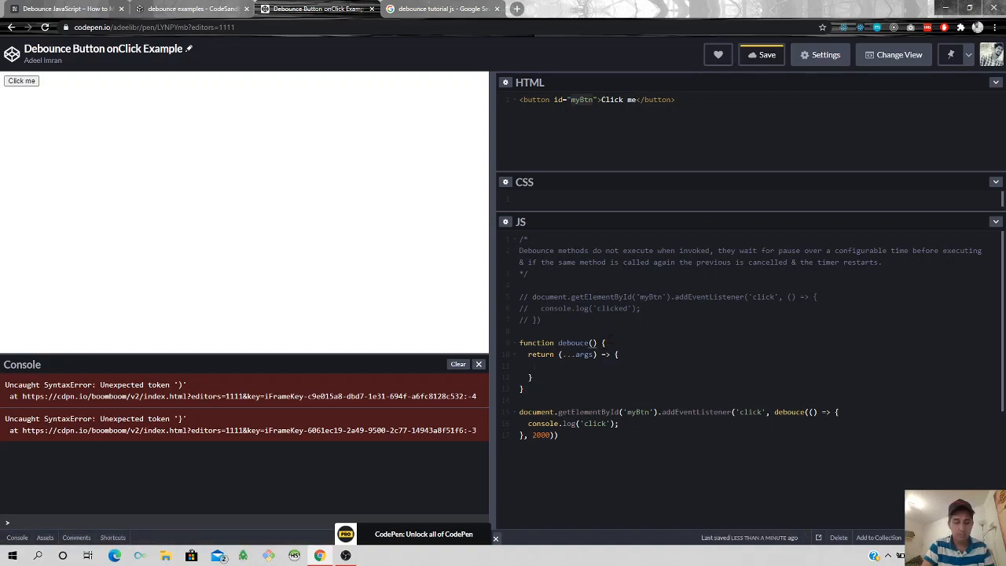
{"action": "type", "text": "callback"}
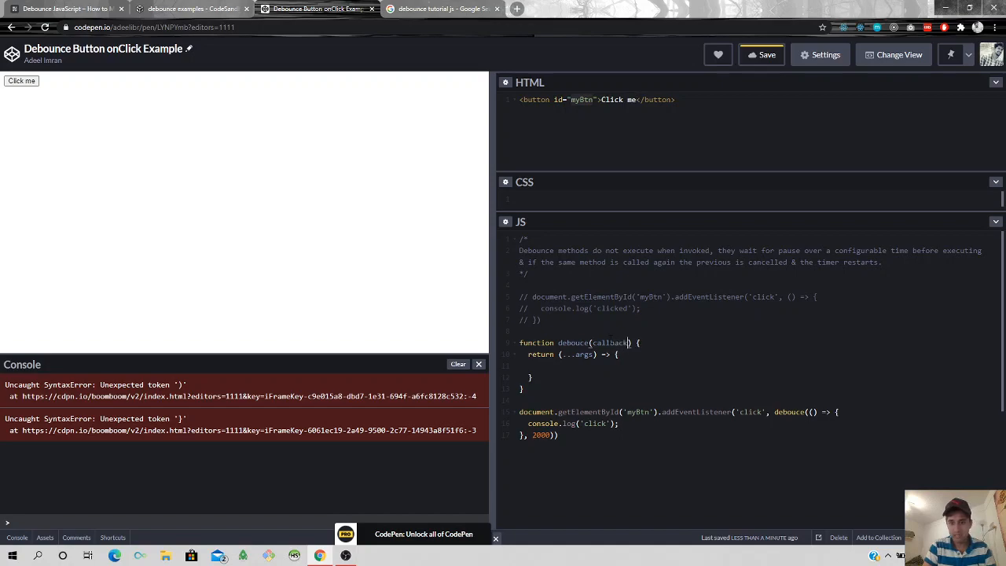
{"action": "type", "text": ", wait"}
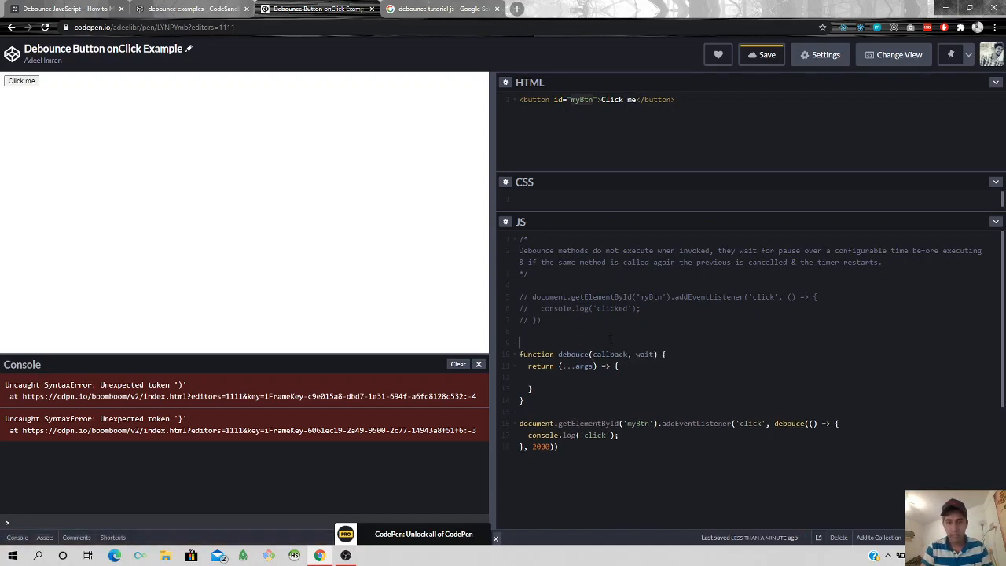
{"action": "type", "text": "// callback f"}
{"action": "type", "text": "// wait"}
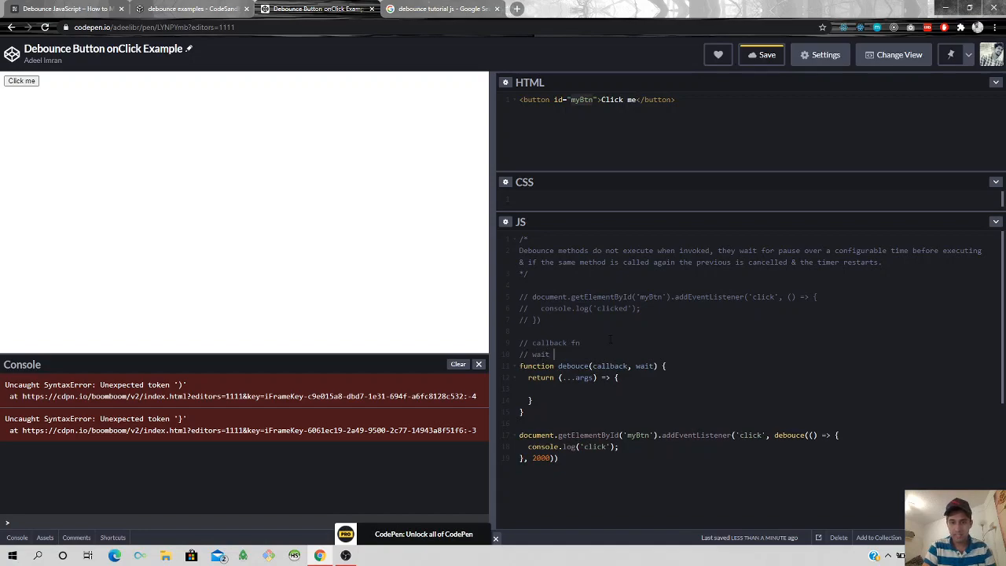
{"action": "type", "text": "number"}
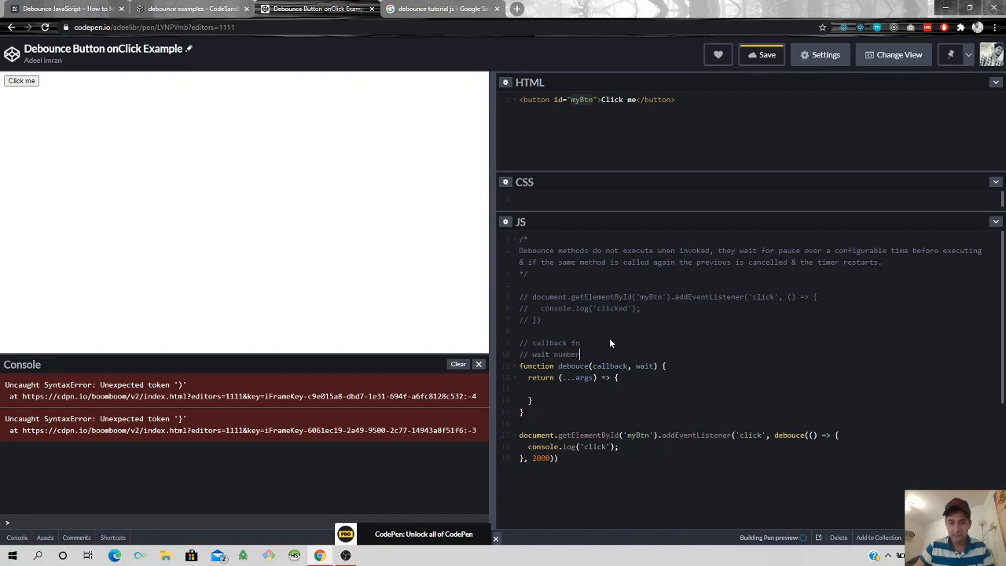
- Inside the returned function add setTimeout(() => { callback(...args) }, wait)
{"action": "type", "text": "setTimeout(())"}
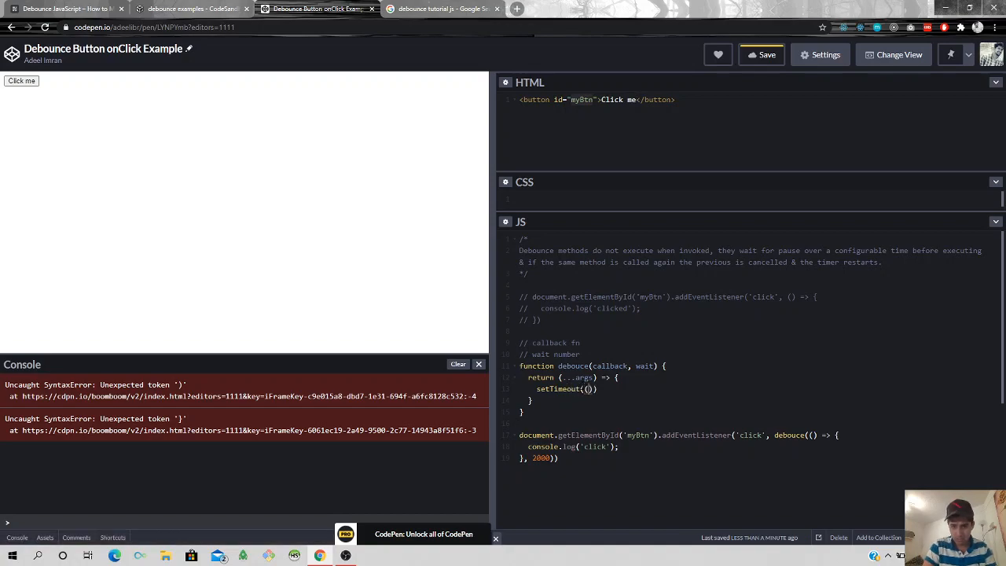
{"action": "type", "text": "callback(..)"}
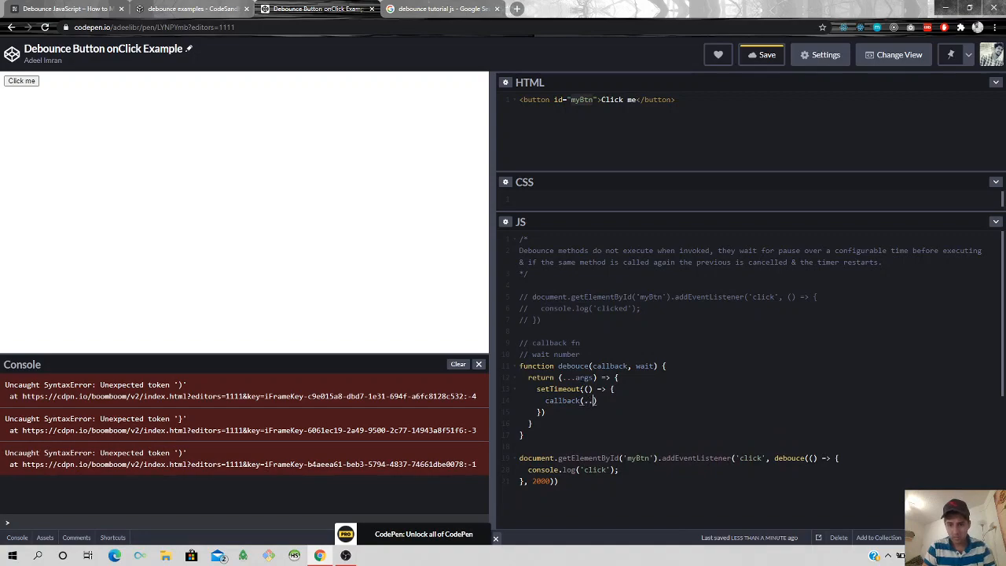
{"action": "type", "text": "args)"}
{"action": "left_click", "coordinate": [566, 412]}
{"action": "type", "text": ", wait"}
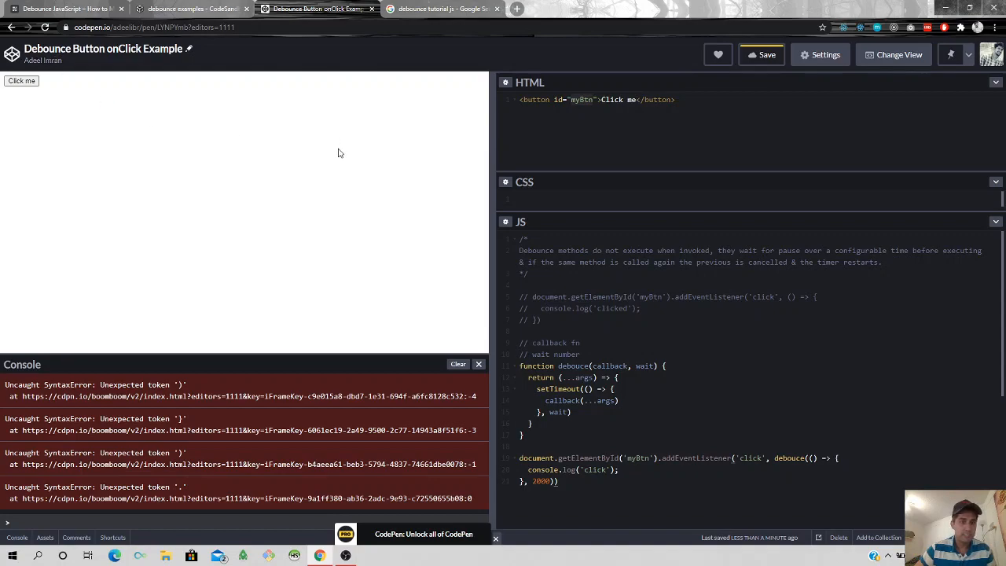
- Clear the console, press Click me to see one 'click' log, and select the debounce comment
{"action": "left_click", "coordinate": [459, 364]}
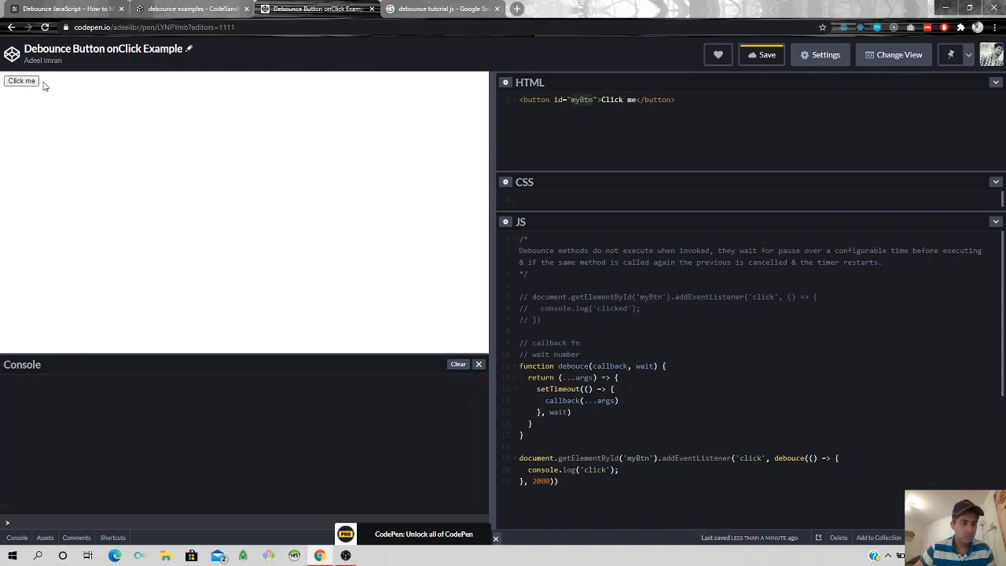
{"action": "left_click", "coordinate": [22, 81]}
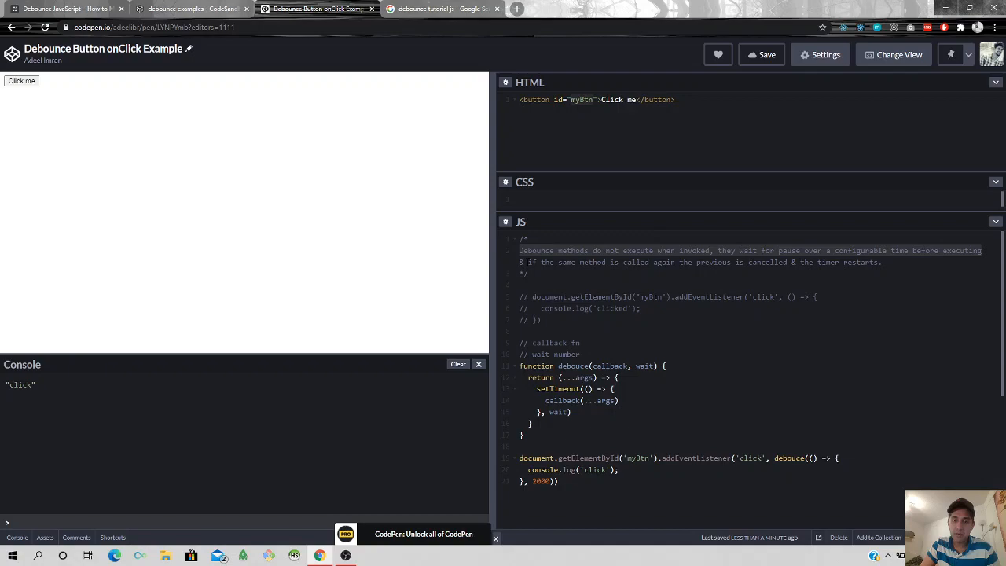
{"action": "left_click_drag", "start_coordinate": [519, 260], "coordinate": [884, 261]}
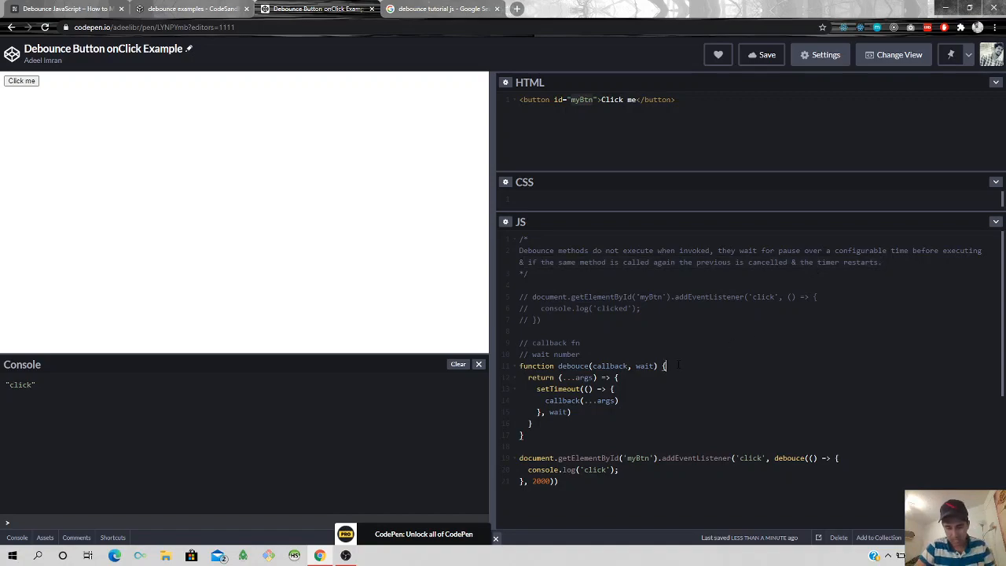
- Add let timerId; then clearTimeout(timerId) and assign timerId = setTimeout(...) in the returned function
{"action": "type", "text": "let timer"}
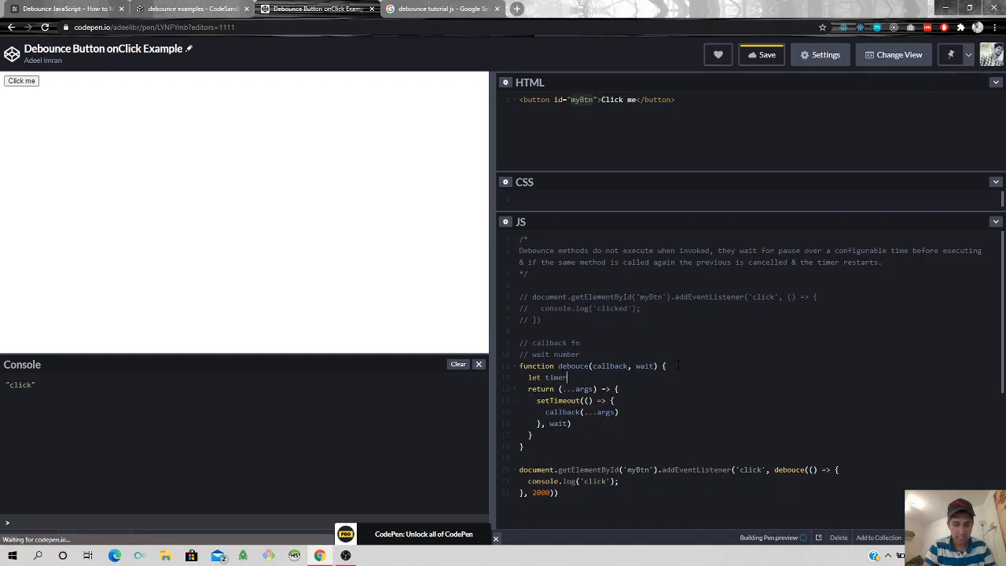
{"action": "type", "text": "Id;"}
{"action": "left_click", "coordinate": [577, 400]}
{"action": "type", "text": "timerId = "}
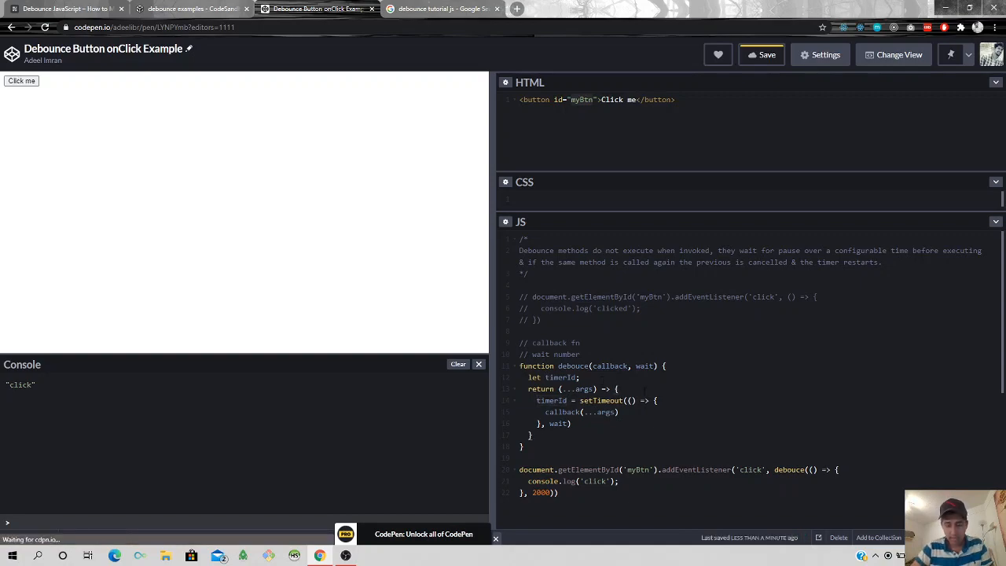
{"action": "type", "text": "clear"}
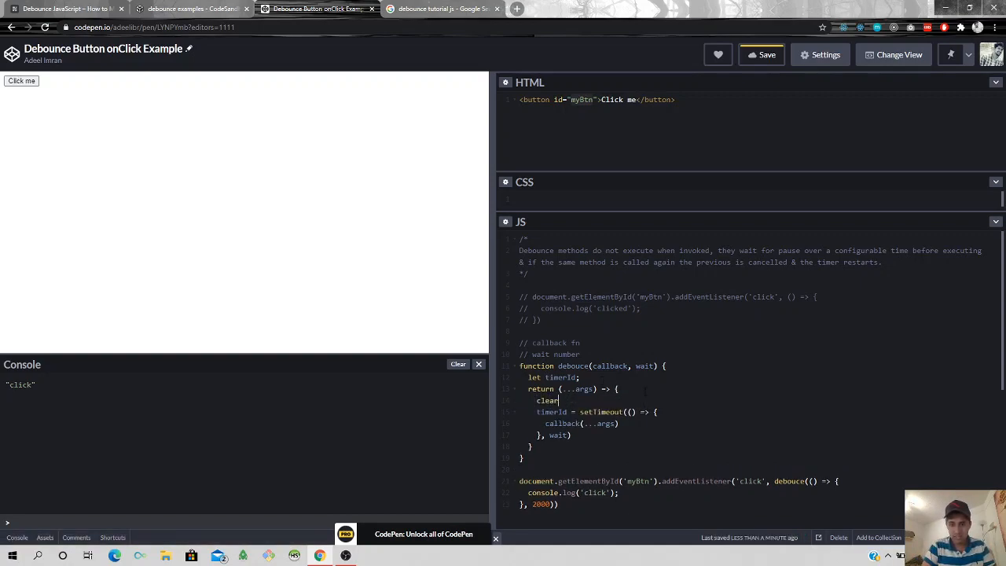
{"action": "type", "text": "Timeout()"}
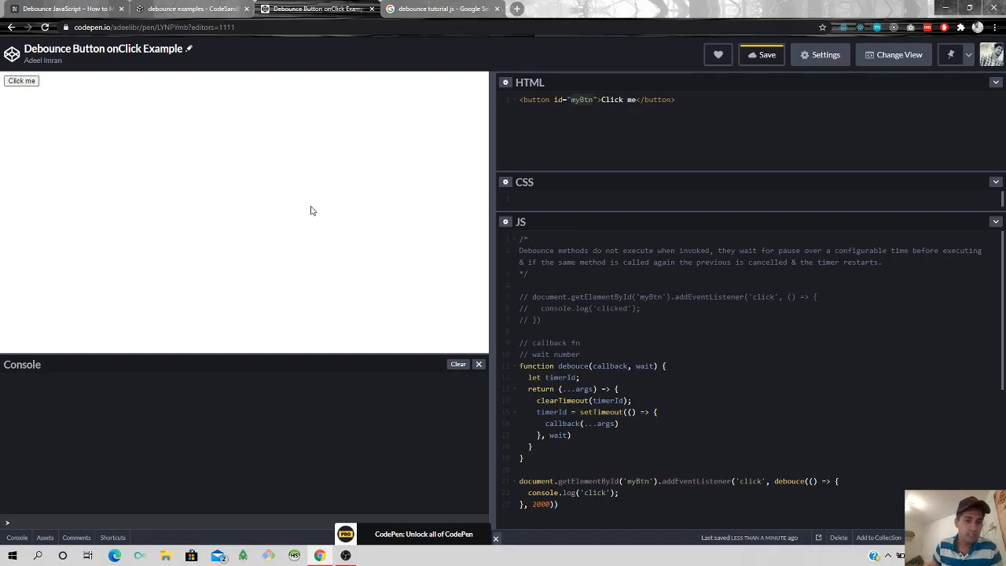
- Press Click me with the plain handler for many 'clicked' logs, then with the debounced one for a single 'click'
{"action": "left_click", "coordinate": [22, 80]}
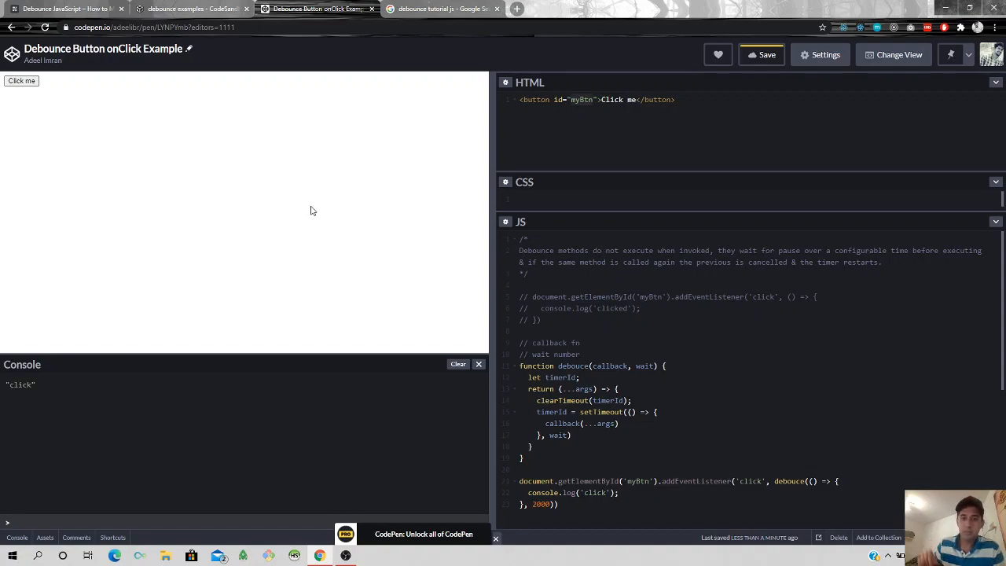
{"action": "mouse_move", "coordinate": [480, 412]}
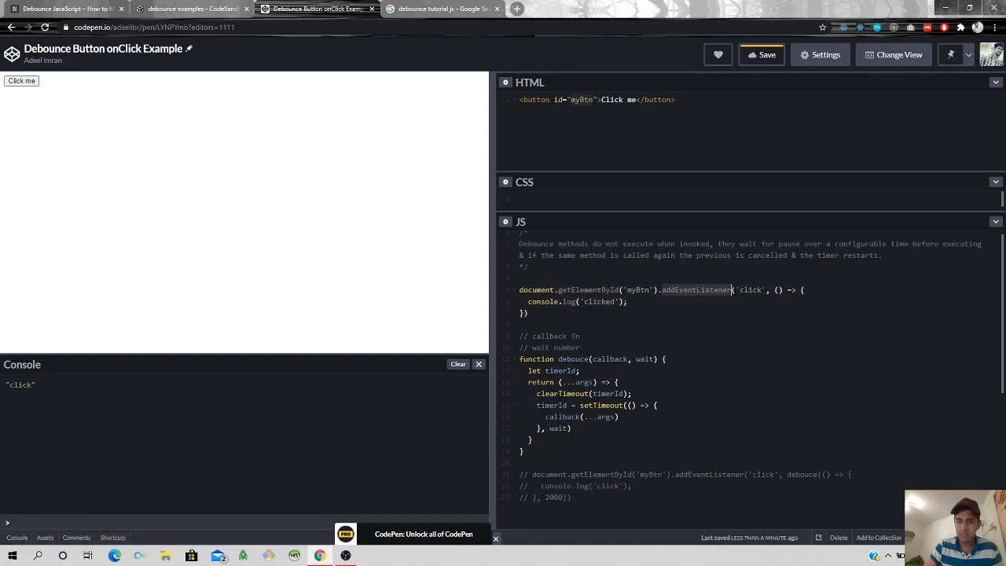
{"action": "left_click", "coordinate": [22, 82]}
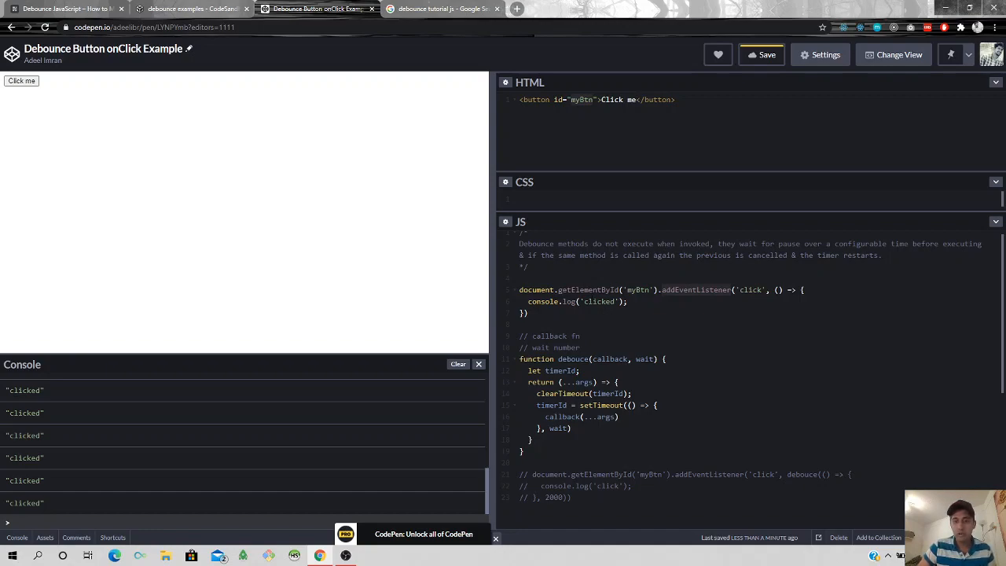
{"action": "left_click", "coordinate": [458, 363]}
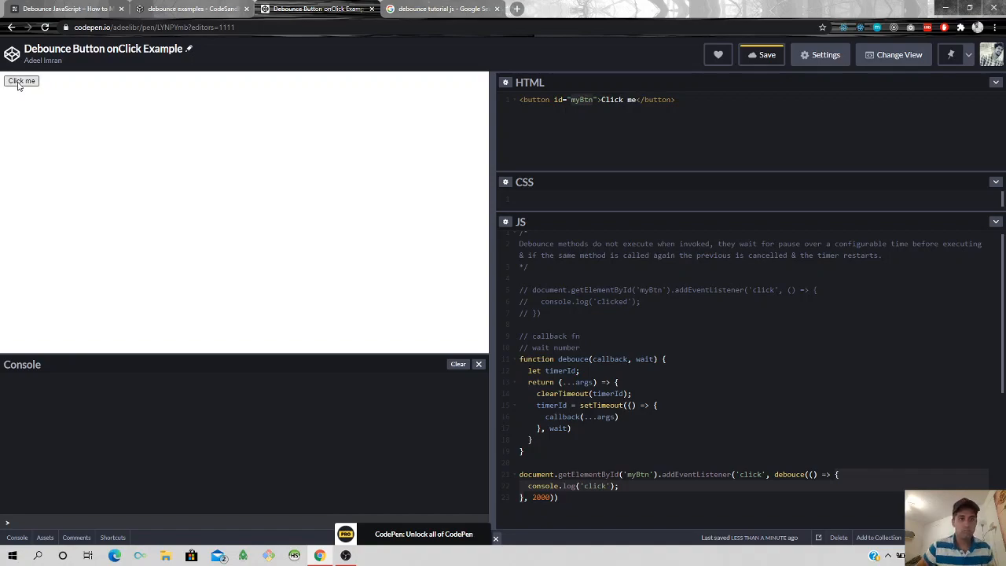
{"action": "left_click", "coordinate": [22, 82]}
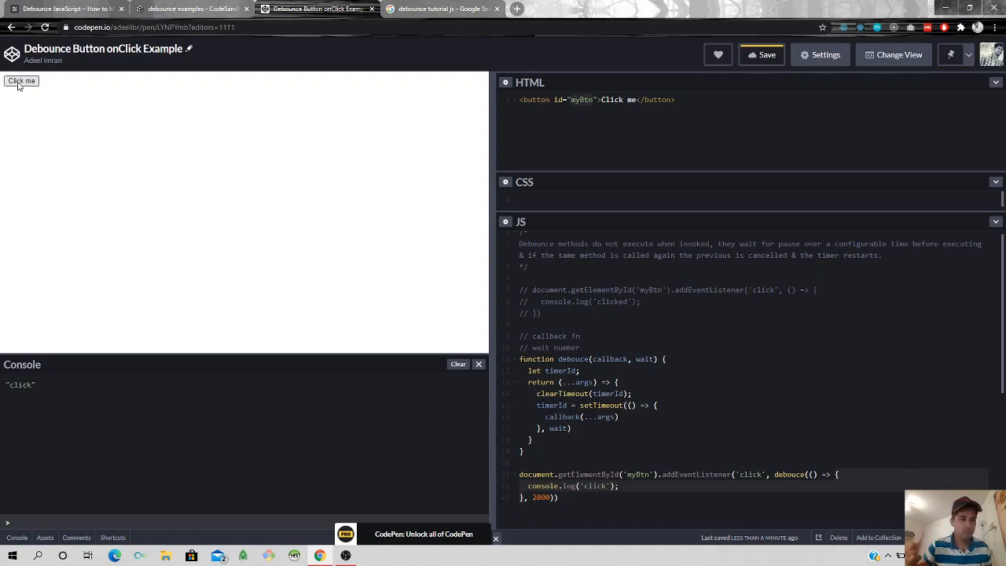